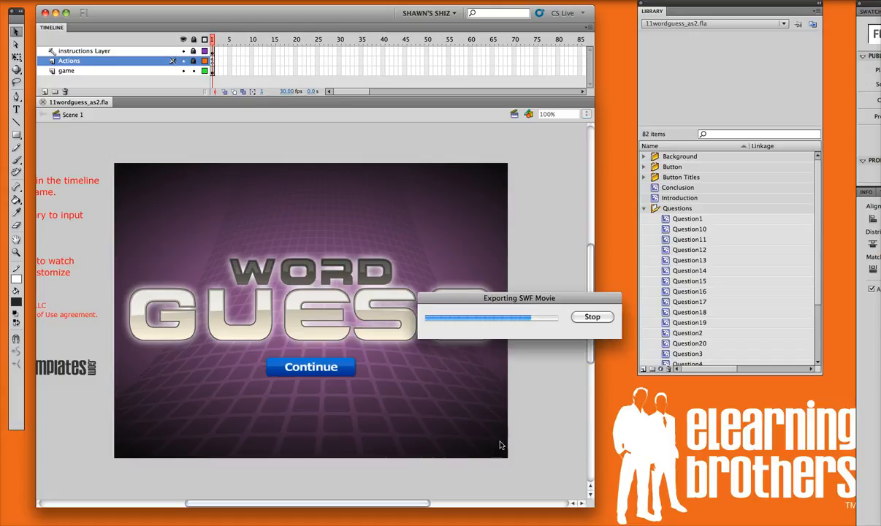
pyautogui.moveTo(533, 454)
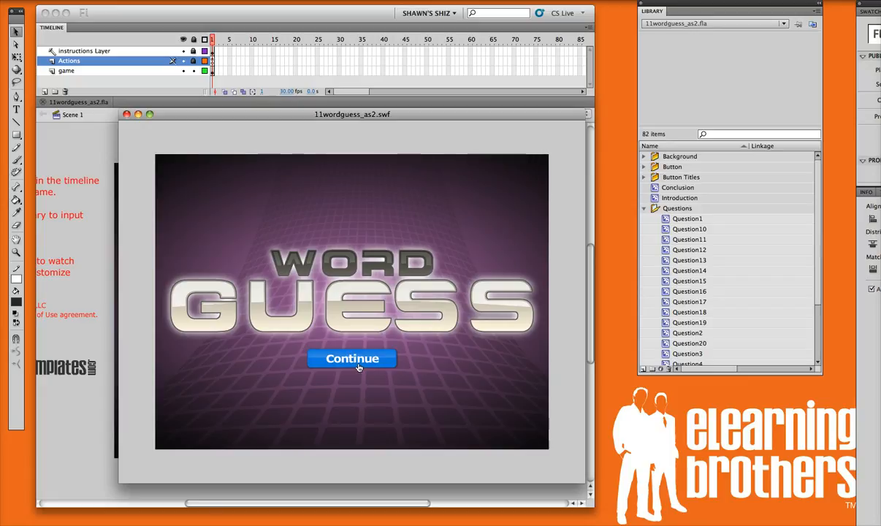
# Preview the Word Guess test movie and continue past the title screen to the instructions.
pyautogui.click(352, 359)
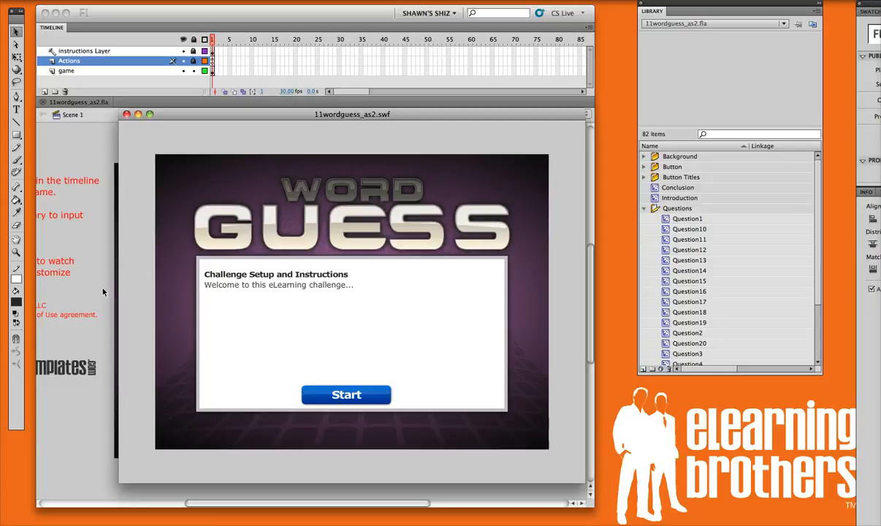
pyautogui.moveTo(121, 283)
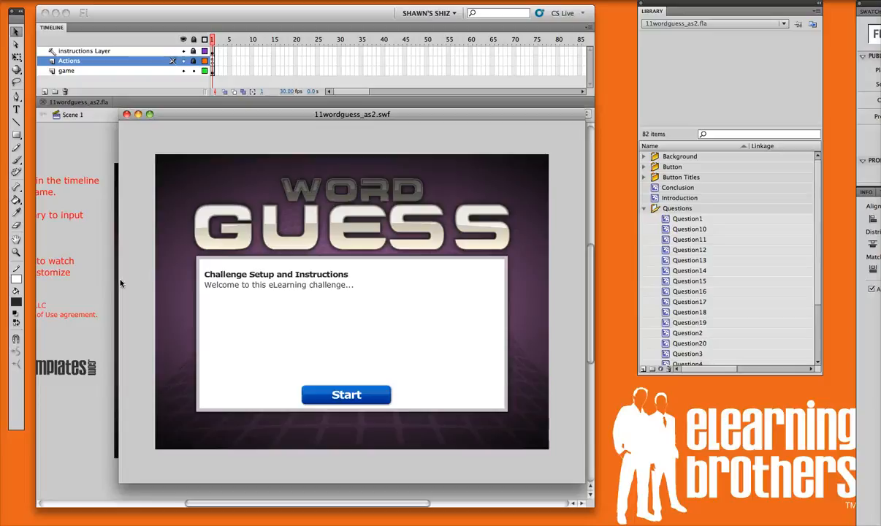
pyautogui.moveTo(448, 277)
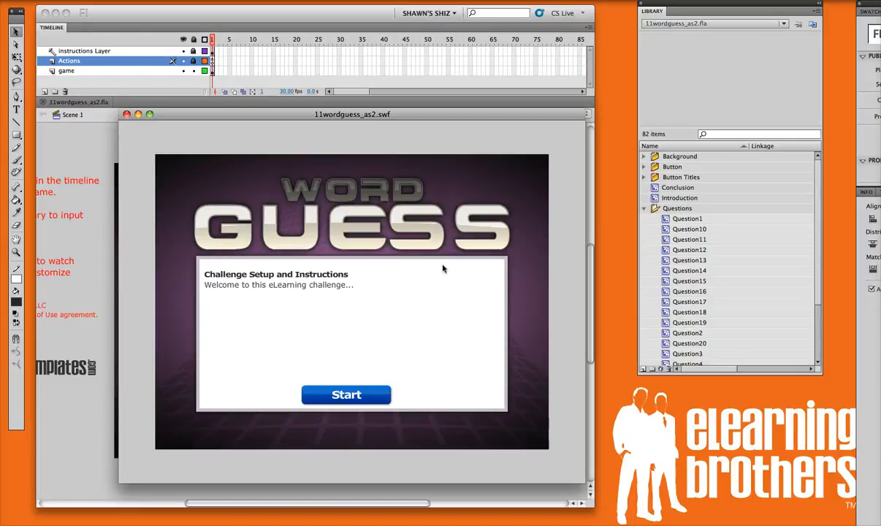
pyautogui.moveTo(262, 307)
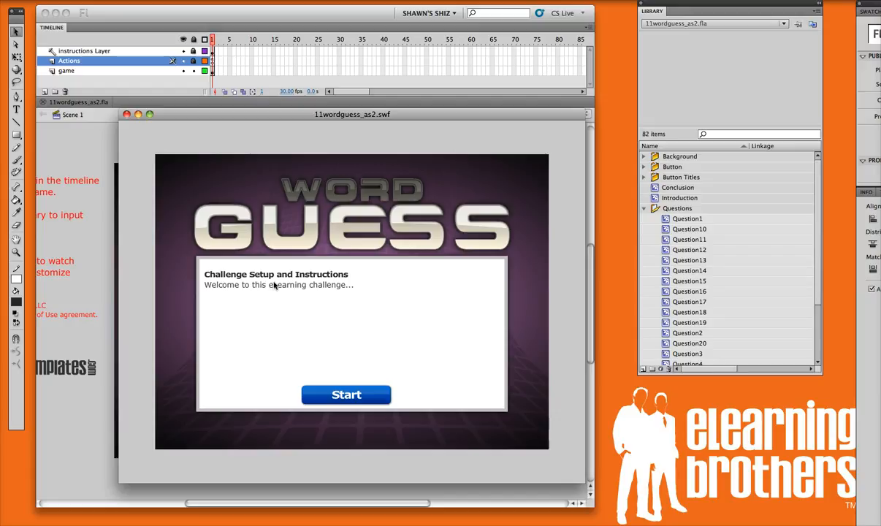
# Start the game, miss with A, E and F to reveal Question 1's word, then reach Question 2.
pyautogui.click(346, 394)
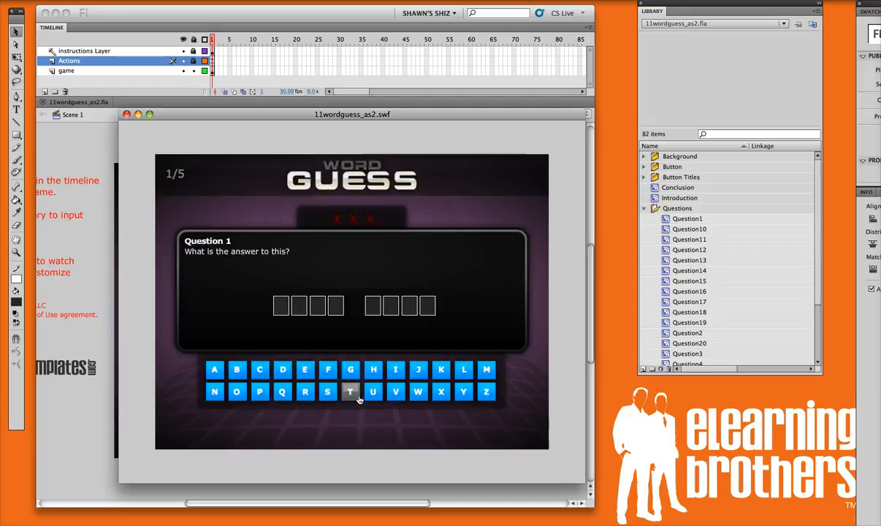
pyautogui.click(350, 391)
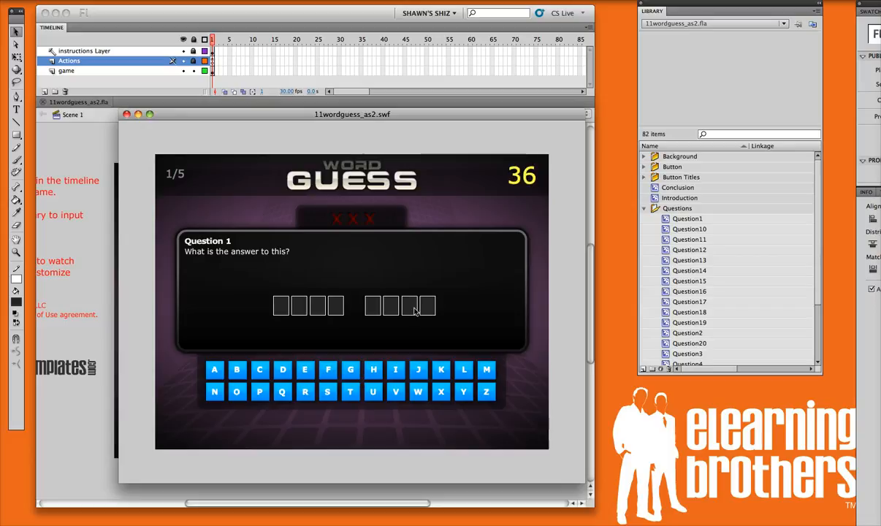
pyautogui.click(214, 368)
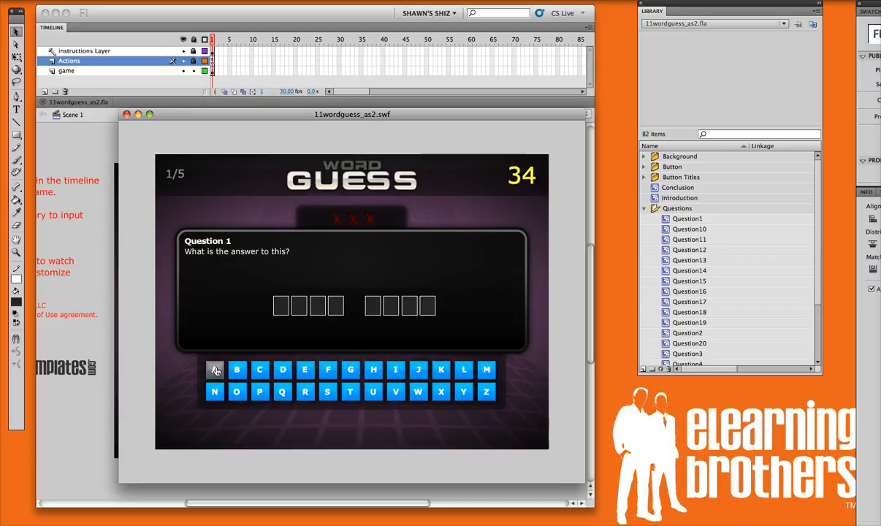
pyautogui.click(215, 369)
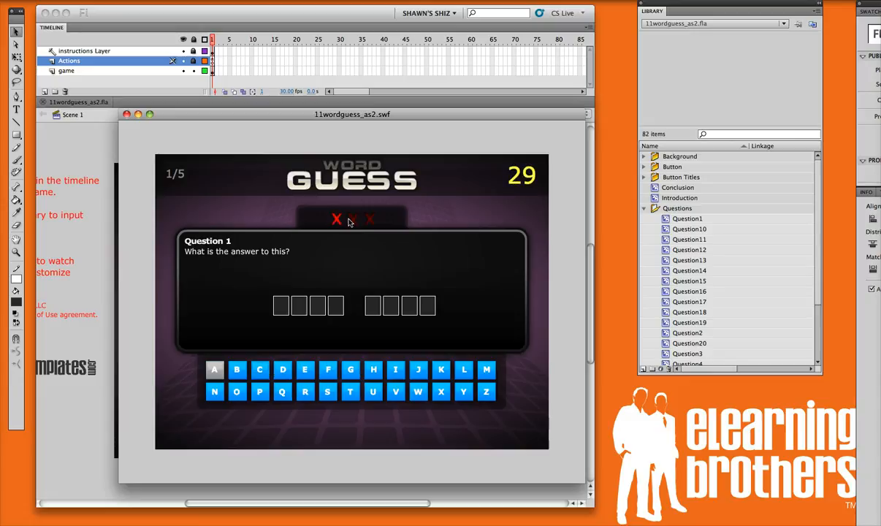
pyautogui.click(304, 368)
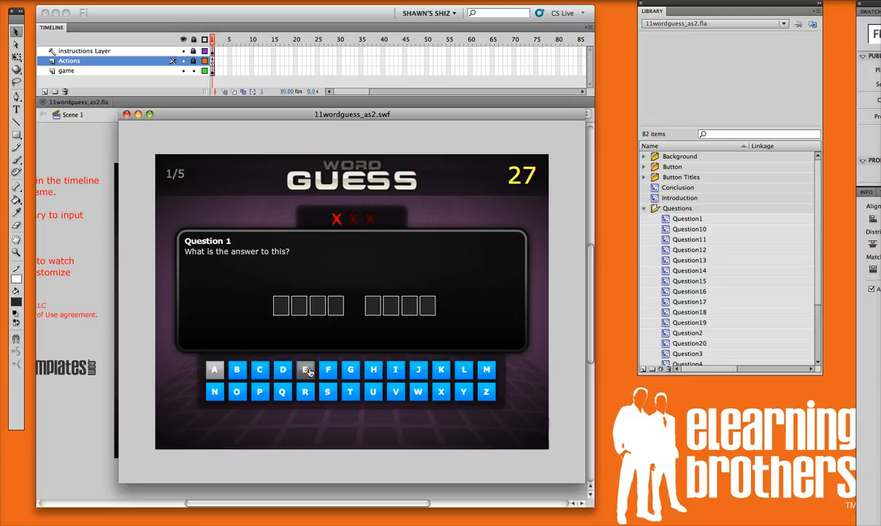
pyautogui.click(305, 369)
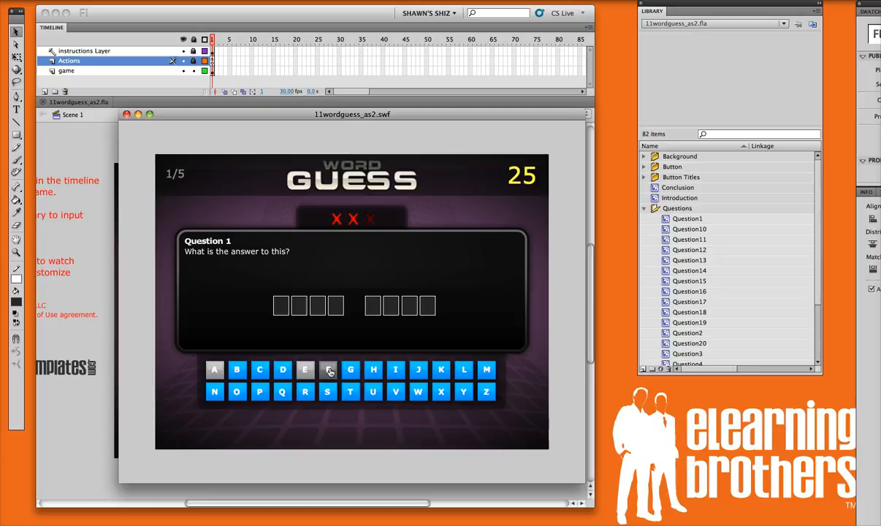
pyautogui.click(327, 369)
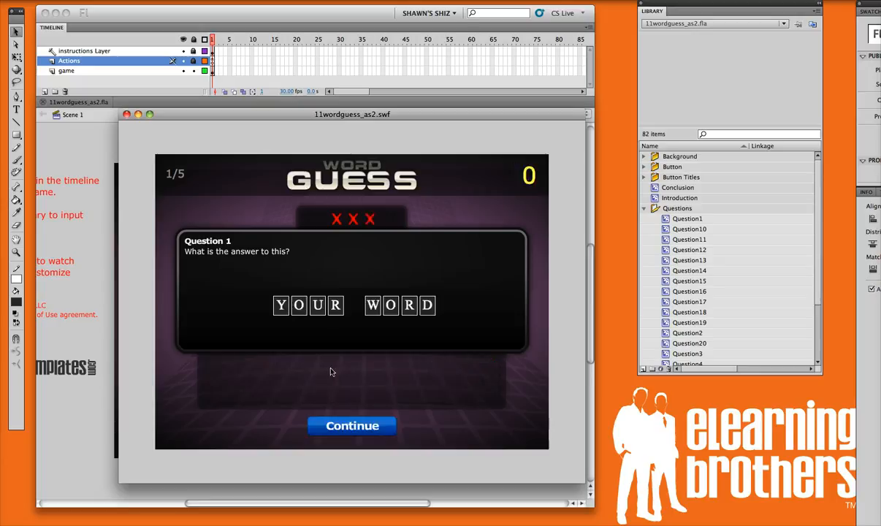
pyautogui.moveTo(352, 426)
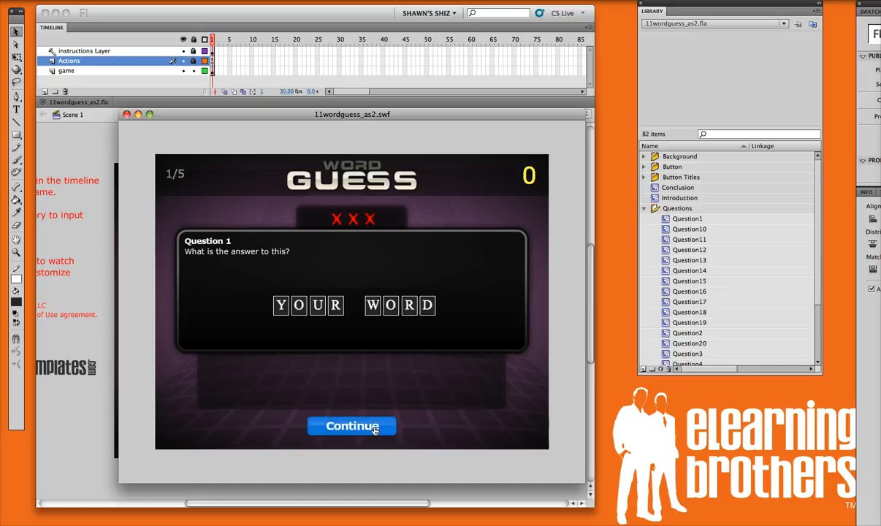
pyautogui.click(351, 426)
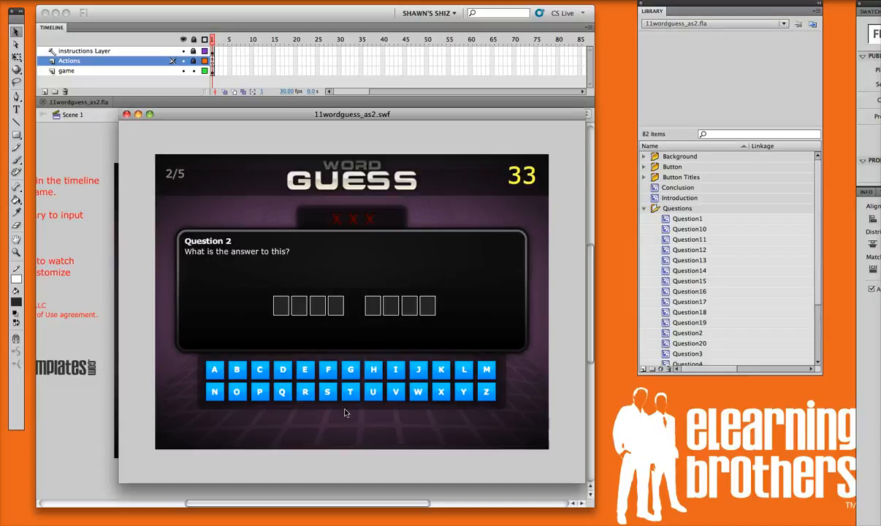
# Solve Question 2 with letters including U, guess on Question 3, then close the preview.
pyautogui.click(305, 391)
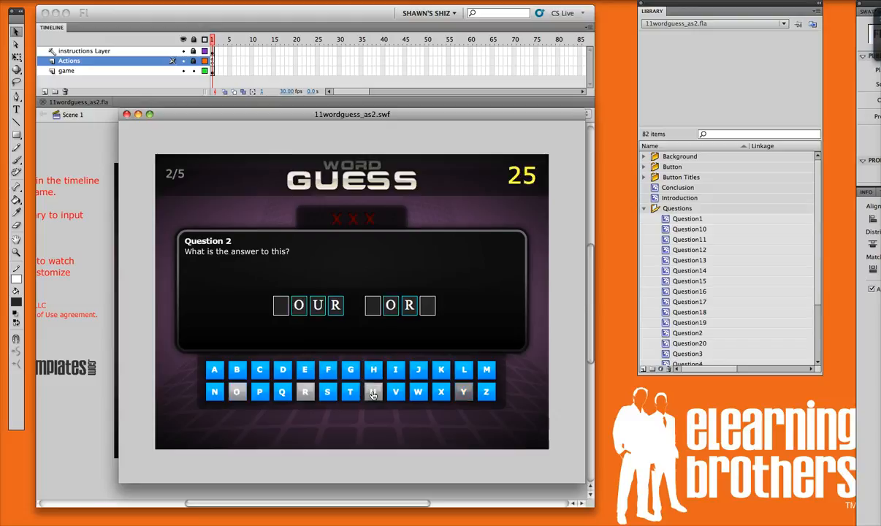
pyautogui.click(417, 392)
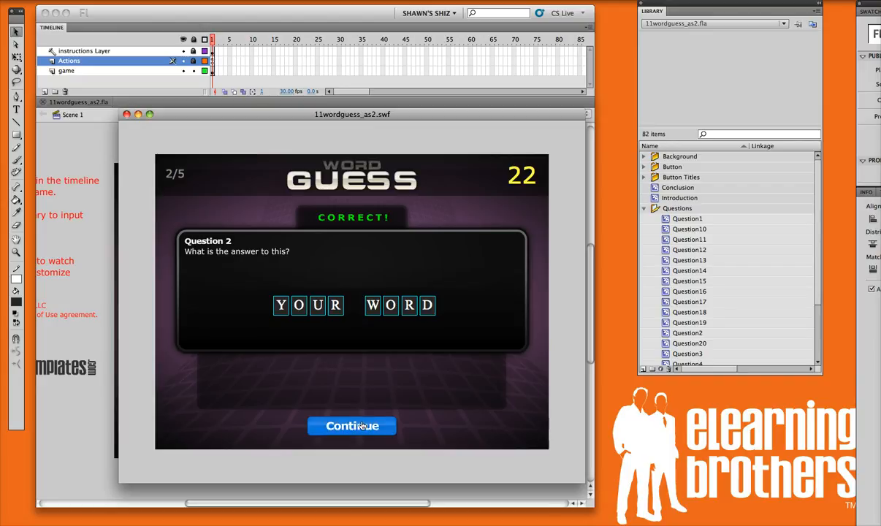
pyautogui.click(351, 426)
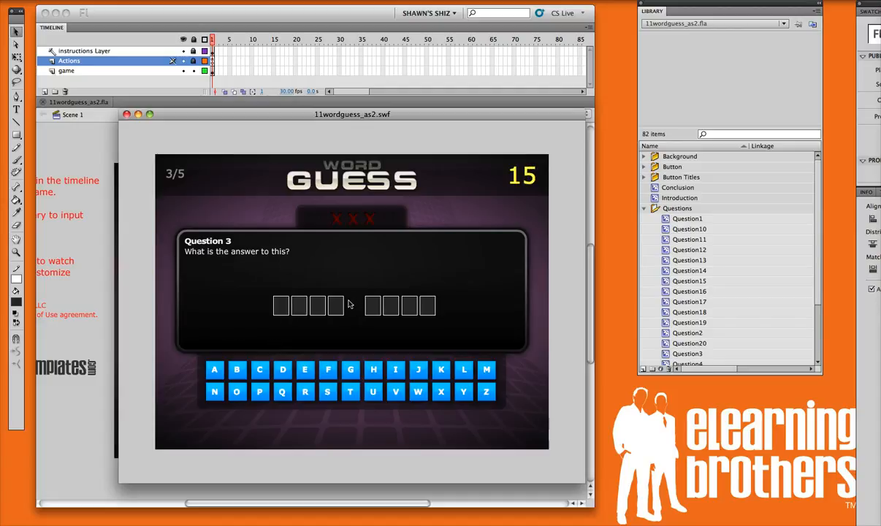
pyautogui.click(440, 369)
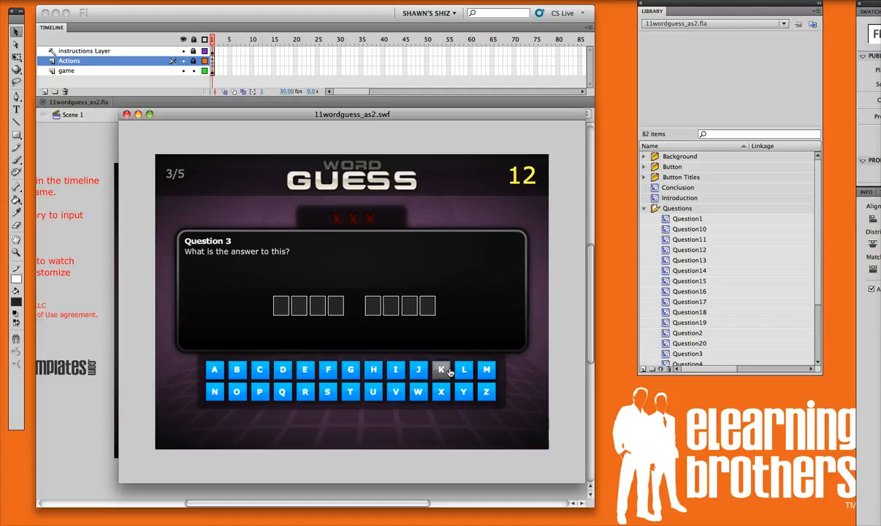
pyautogui.click(441, 369)
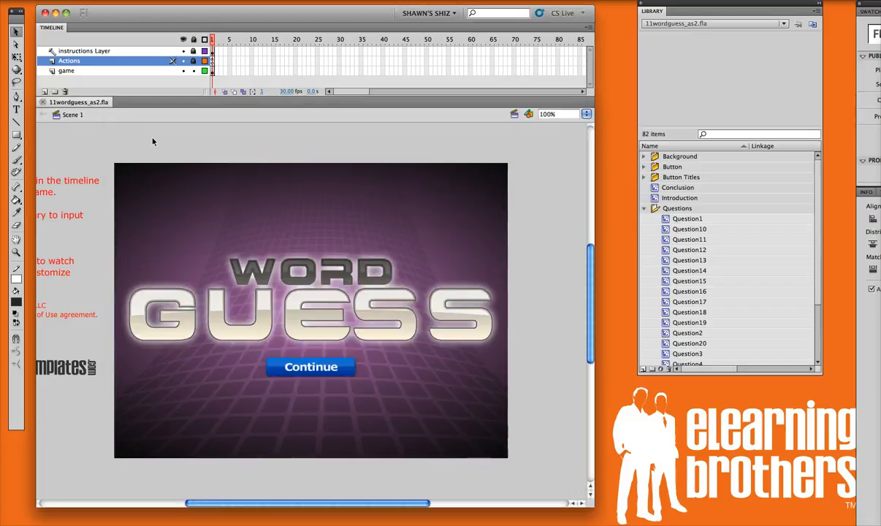
pyautogui.moveTo(281, 436)
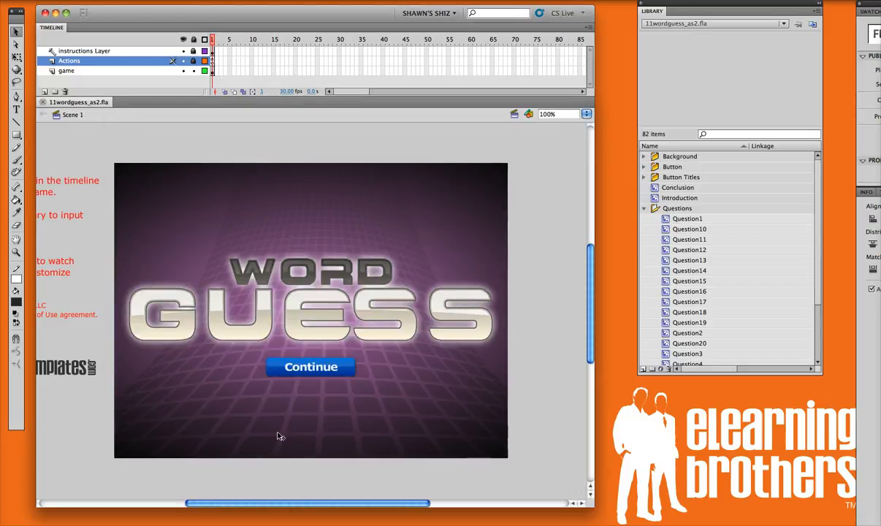
pyautogui.click(94, 61)
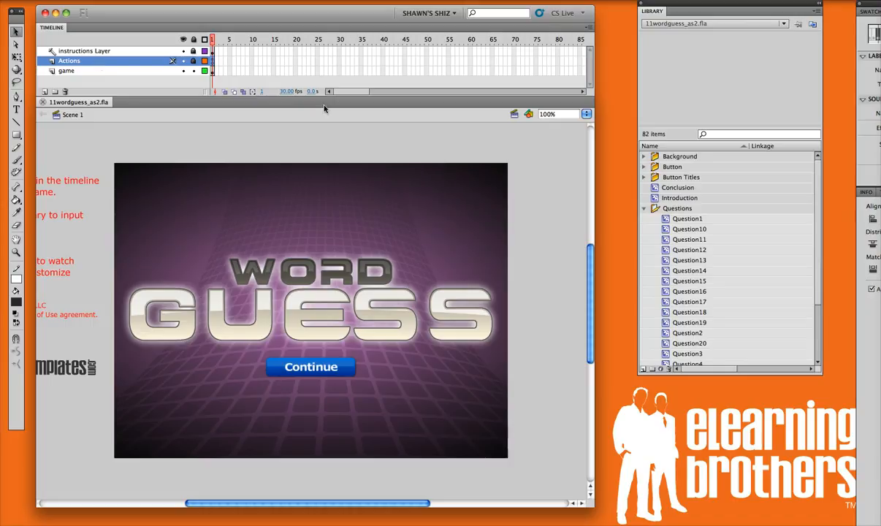
pyautogui.moveTo(224, 148)
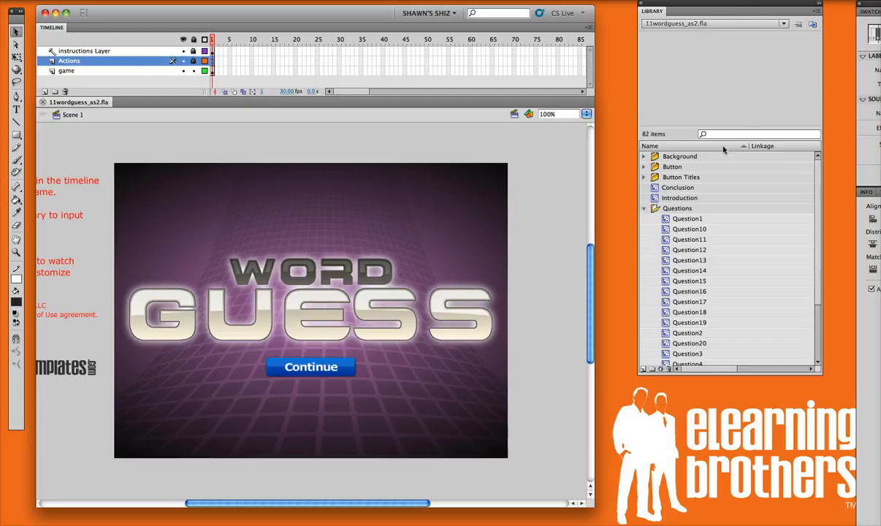
pyautogui.moveTo(661, 262)
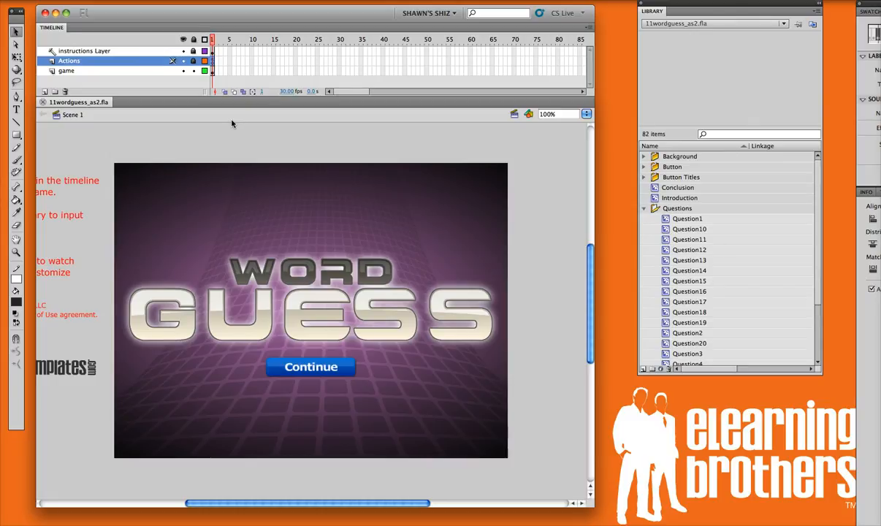
pyautogui.click(69, 61)
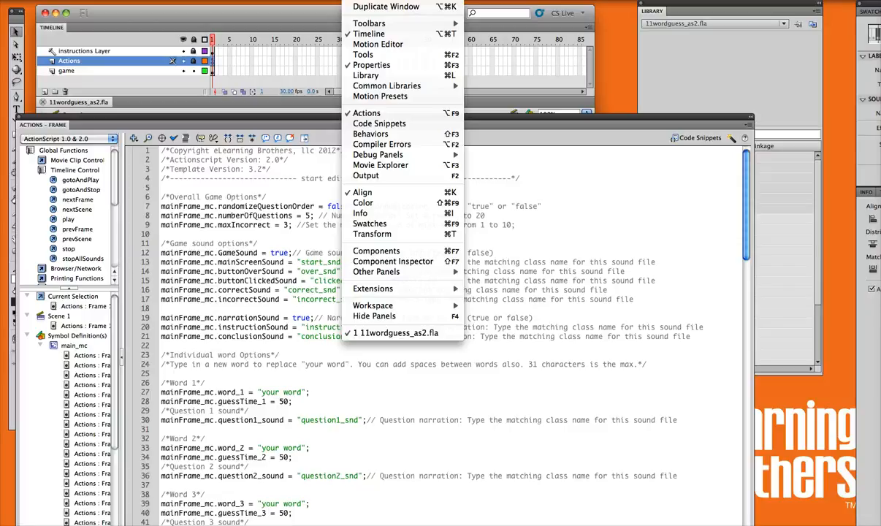
pyautogui.moveTo(379, 123)
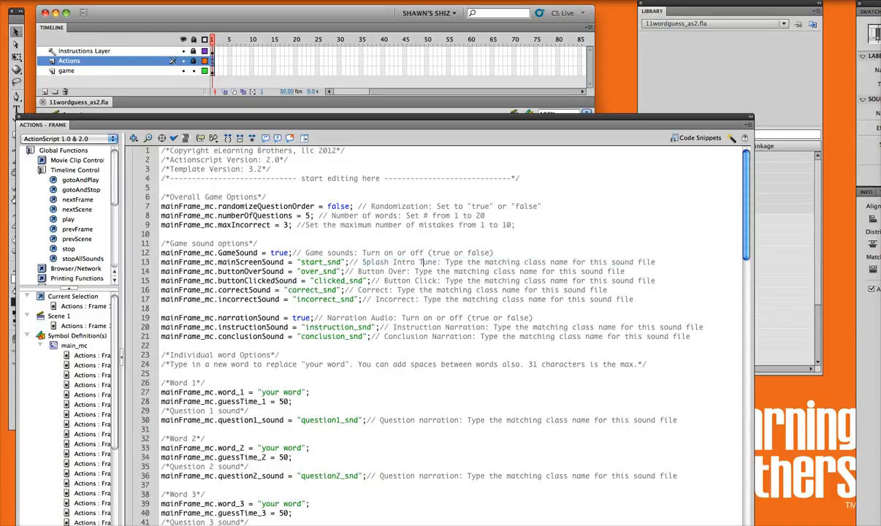
# Open the Actions frame's options code showing five questions and three allowed mistakes.
pyautogui.doubleClick(317, 271)
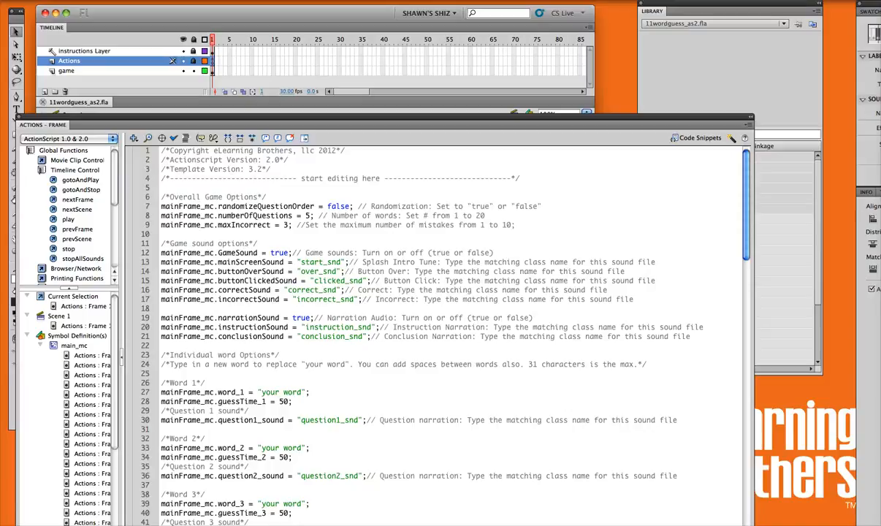
# Select Word 1's 'your word' placeholder and type test text over it, keeping the placeholder.
pyautogui.scroll(-3)
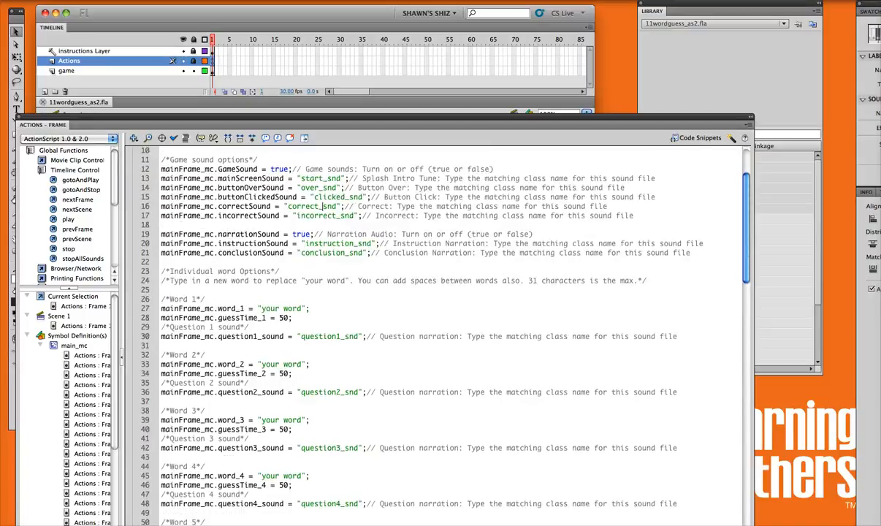
pyautogui.doubleClick(226, 271)
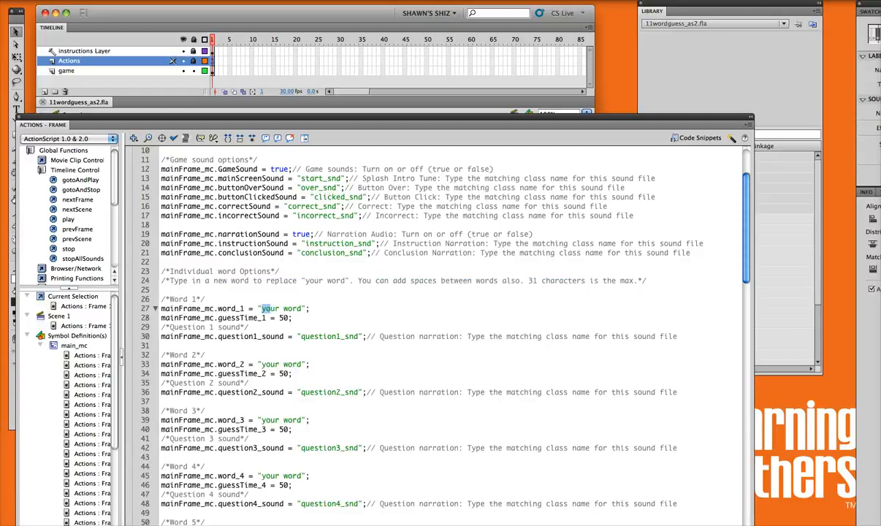
pyautogui.doubleClick(281, 308)
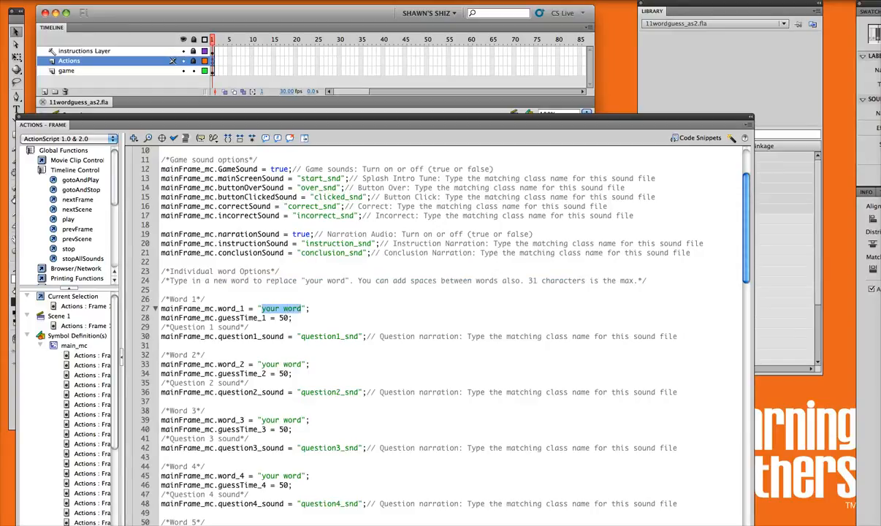
pyautogui.write('jsakldfj aslkd;fj klj')
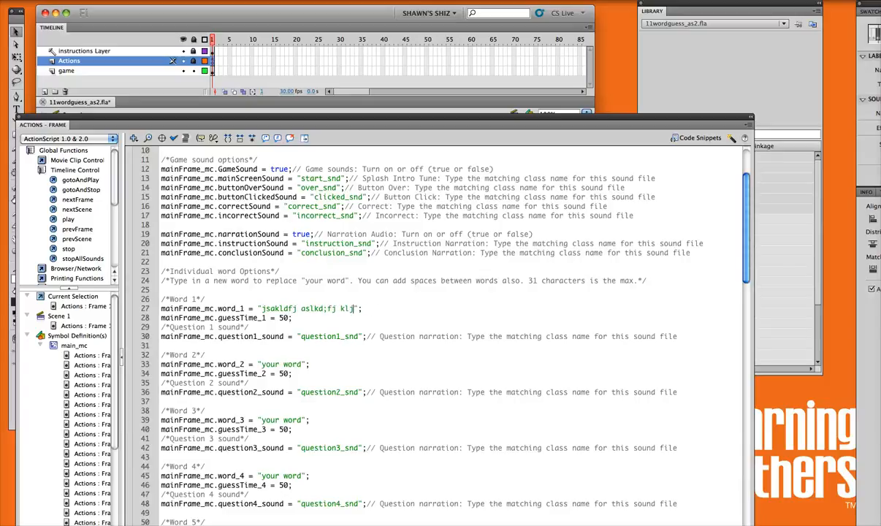
pyautogui.write('sdk fa;kld')
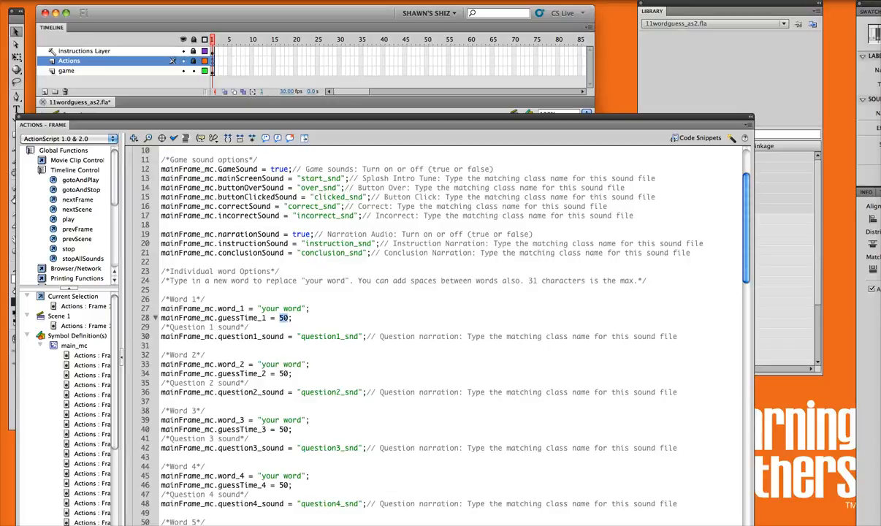
# Change guessTime_1 from 50 to 25.
pyautogui.write('25')
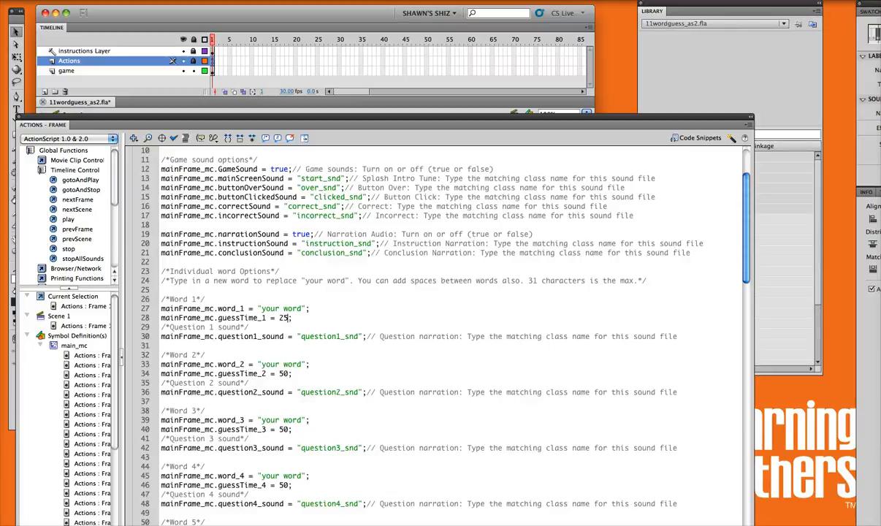
pyautogui.scroll(-3)
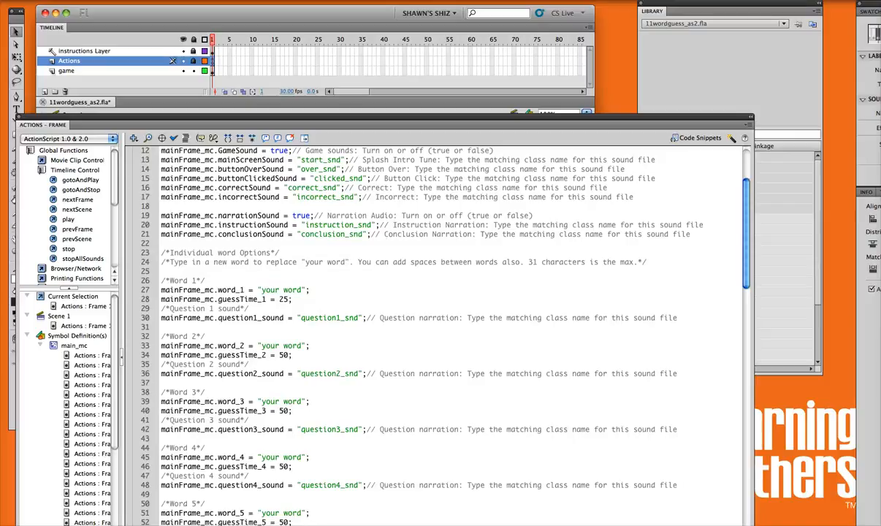
pyautogui.click(369, 317)
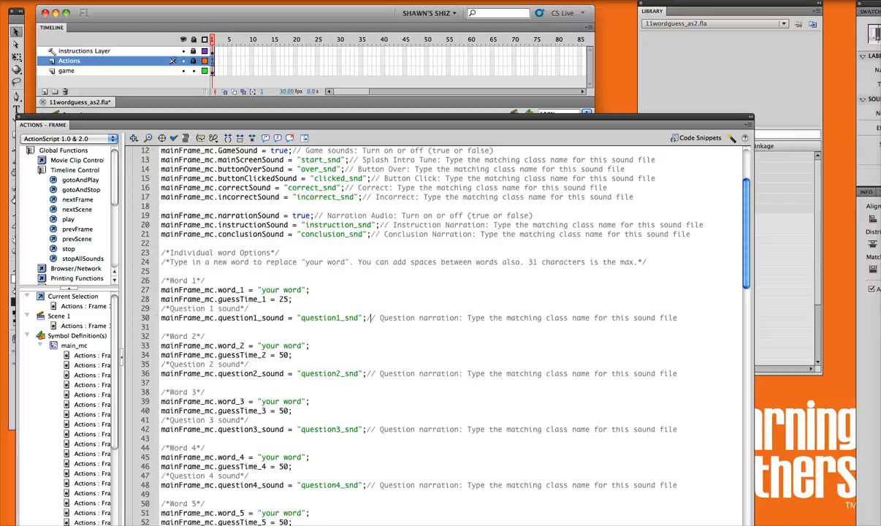